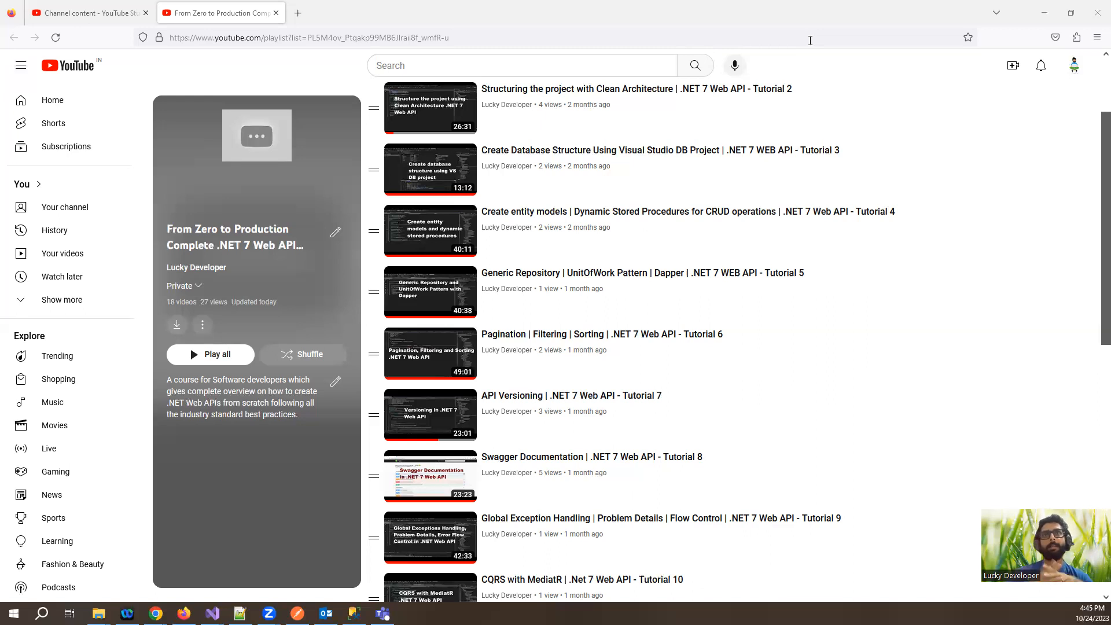
{"action": "mouse_move", "coordinate": [328, 286]}
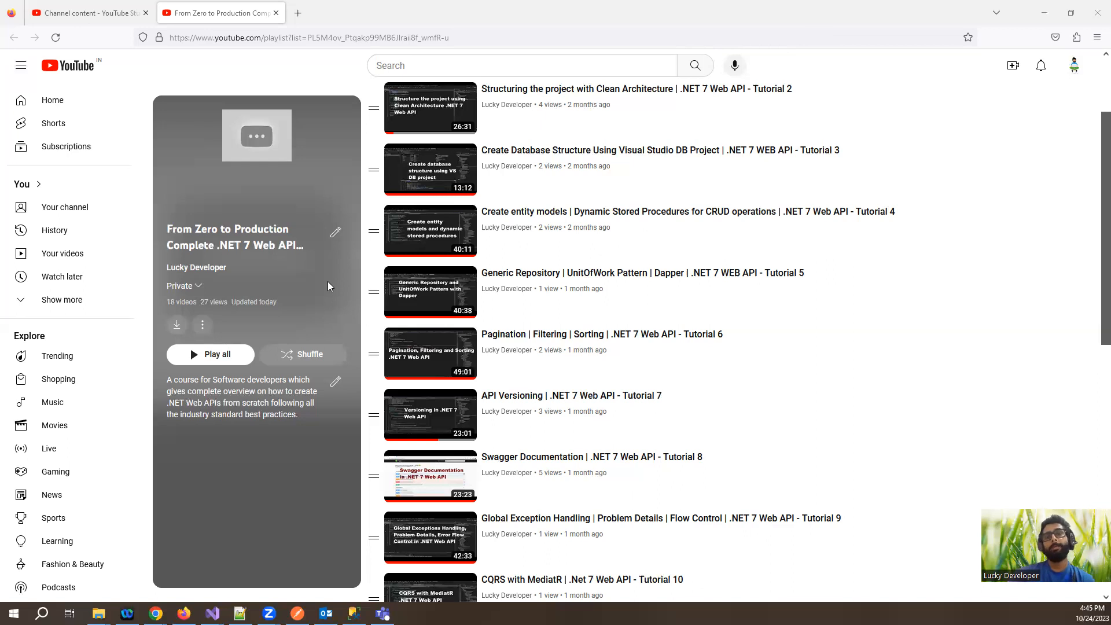
{"action": "mouse_move", "coordinate": [335, 287]}
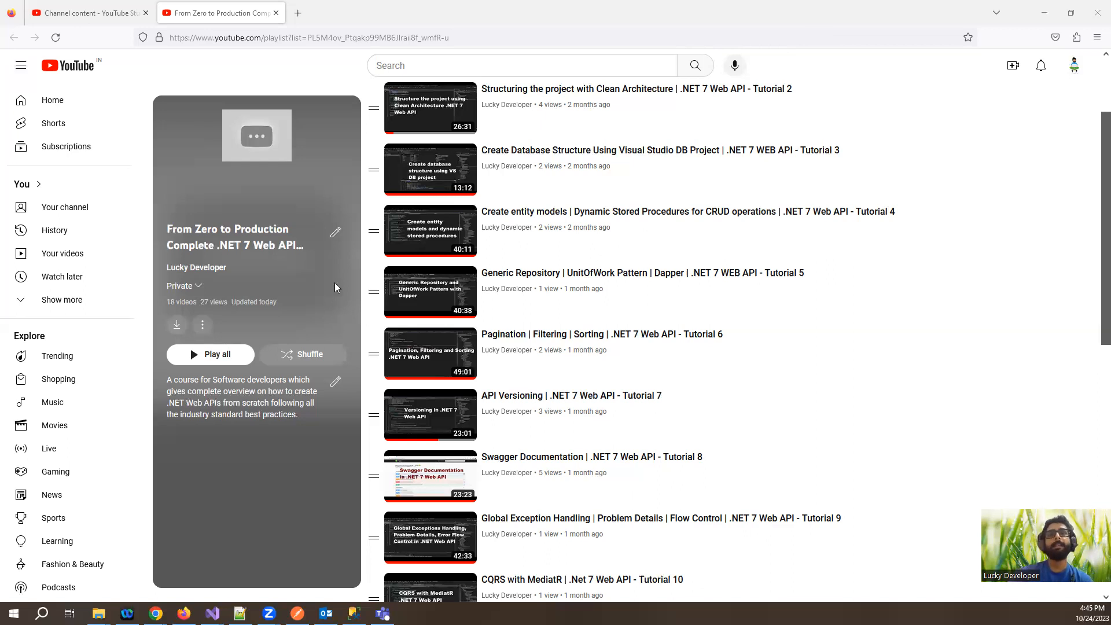